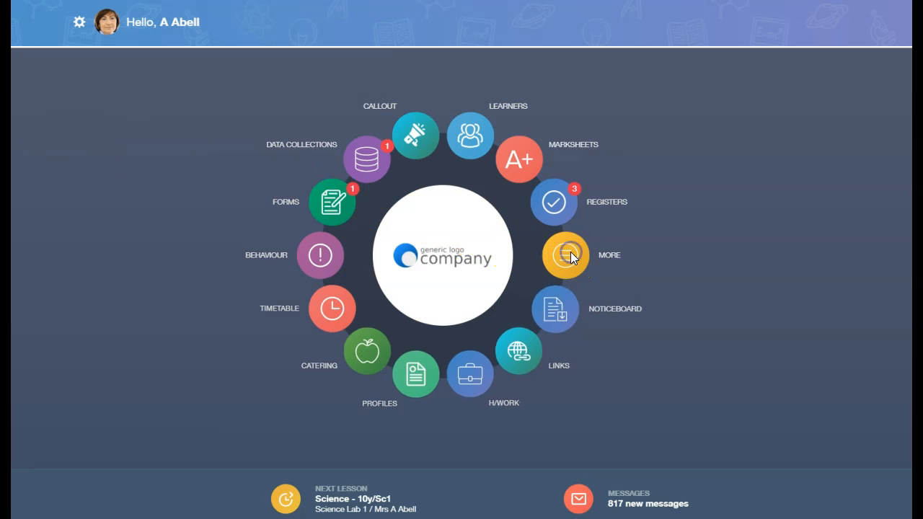
# Reveal the secondary modules with More, then choose Account Info.
pyautogui.click(565, 254)
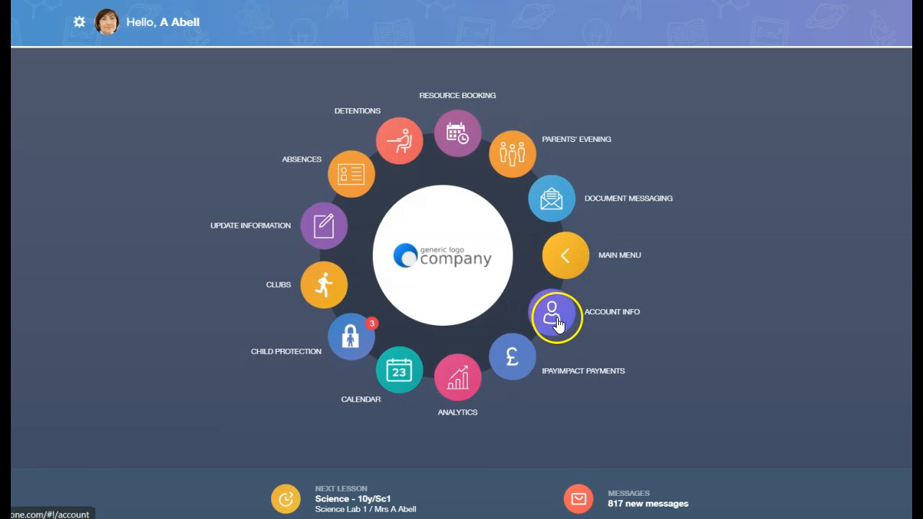
pyautogui.click(552, 315)
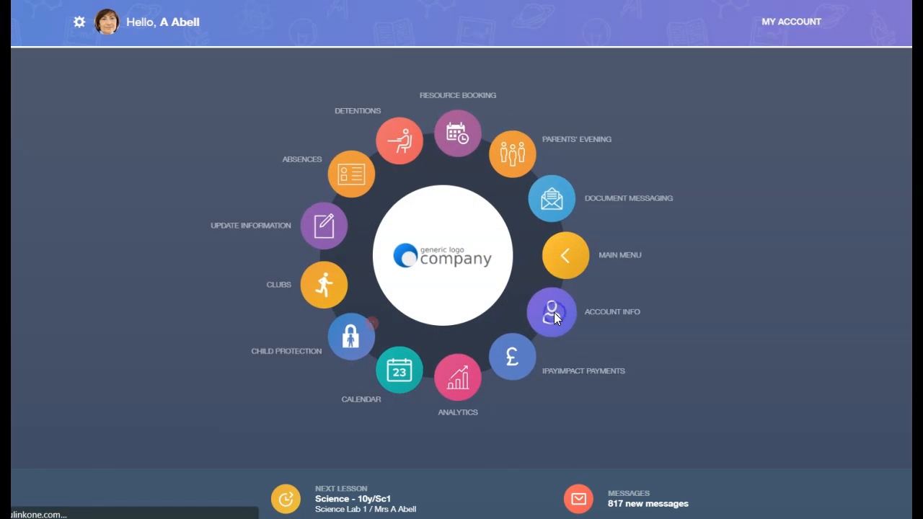
# Load My Account showing the staff member's address, post code, gender, phone and email.
pyautogui.click(551, 312)
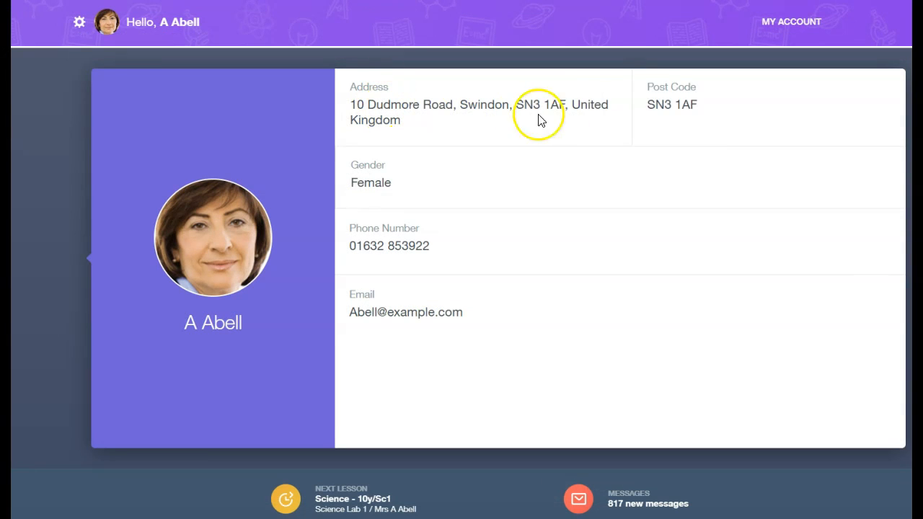
pyautogui.moveTo(396, 175)
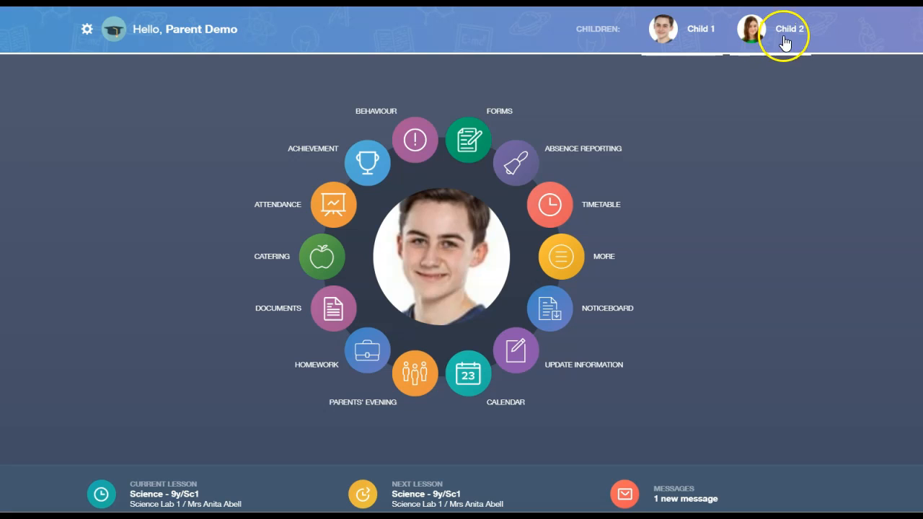
# Select Child 2 in the Children bar and open that child's Account Info.
pyautogui.click(785, 29)
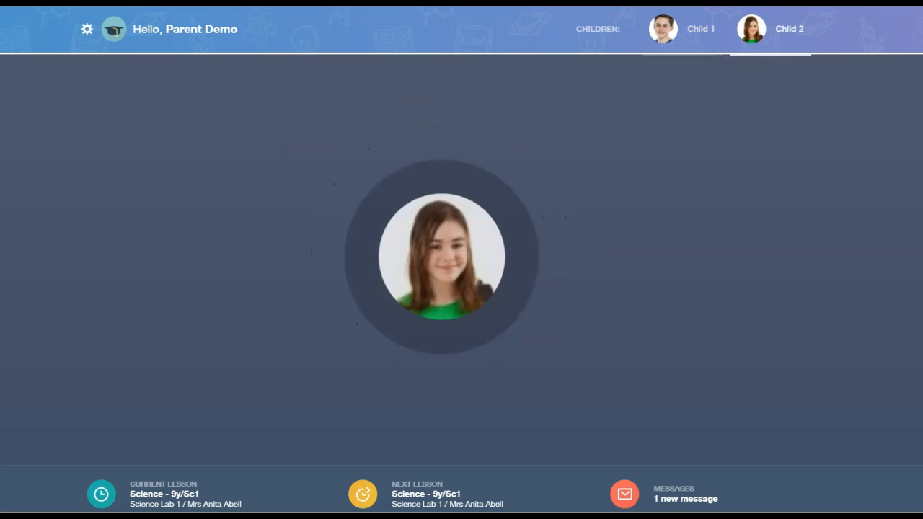
pyautogui.click(436, 256)
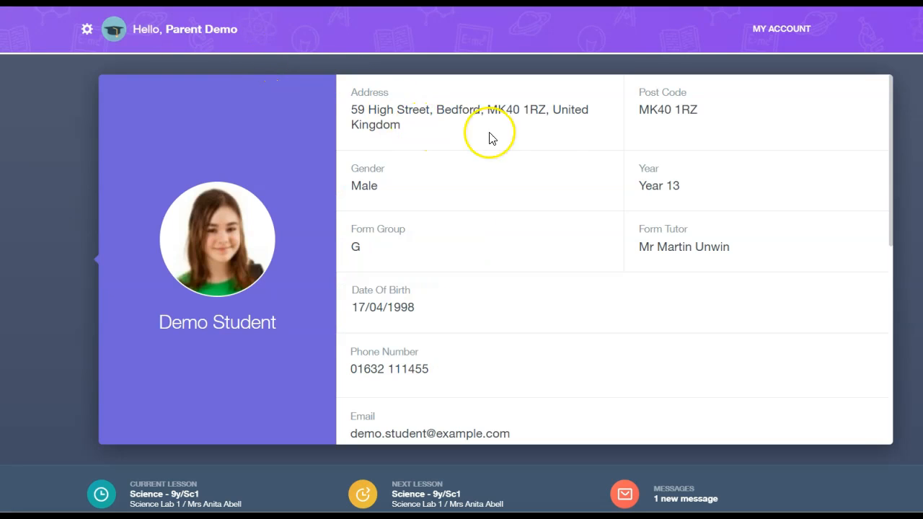
pyautogui.moveTo(557, 178)
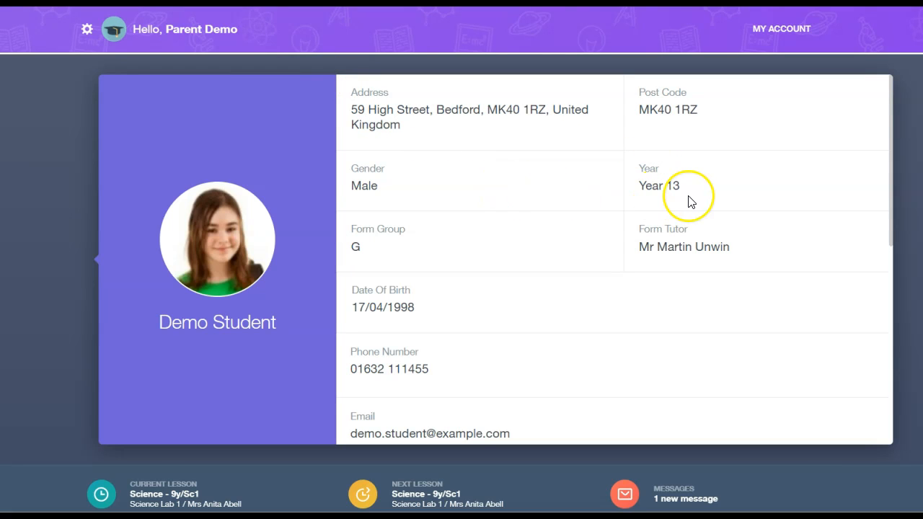
pyautogui.moveTo(411, 256)
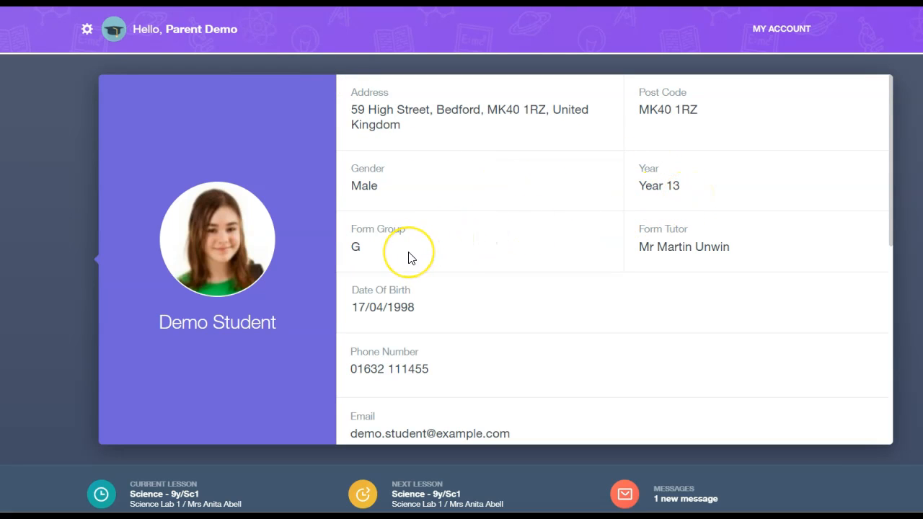
pyautogui.moveTo(658, 264)
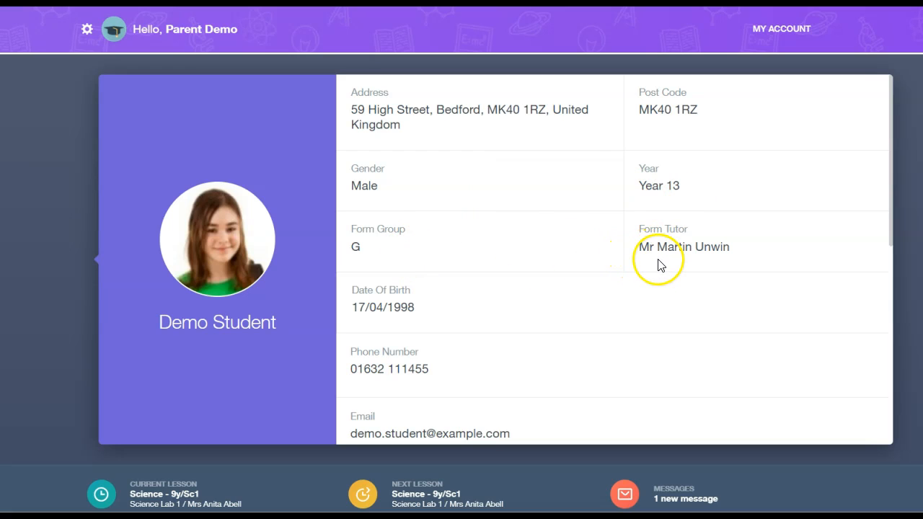
pyautogui.moveTo(465, 301)
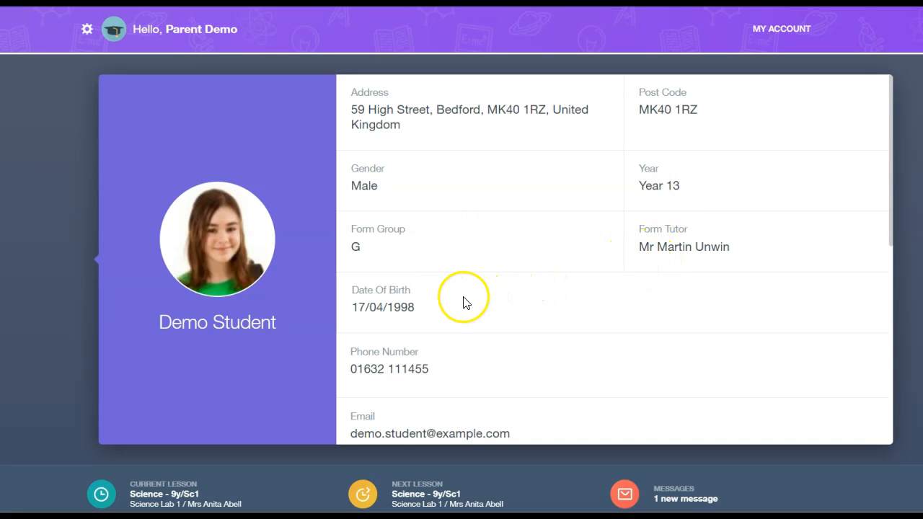
pyautogui.moveTo(467, 365)
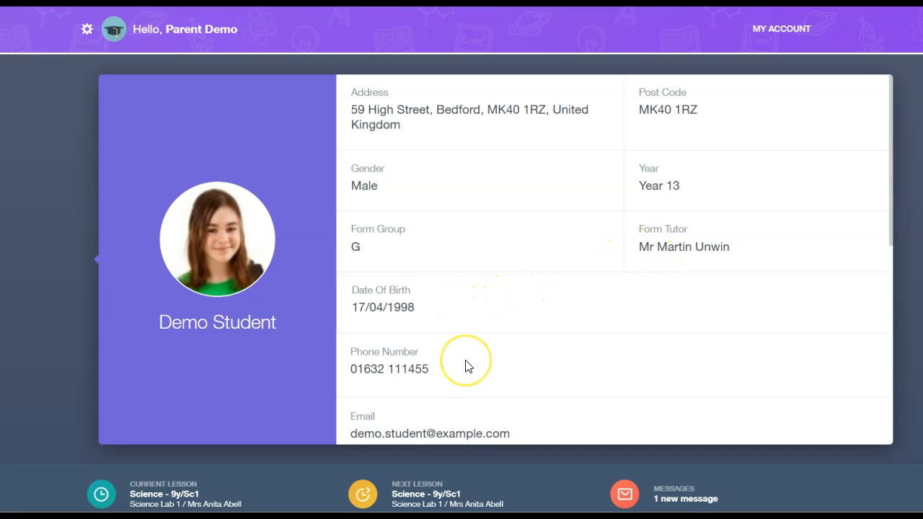
# Scroll Child 2's details from year and form tutor down to Languages.
pyautogui.scroll(-3)
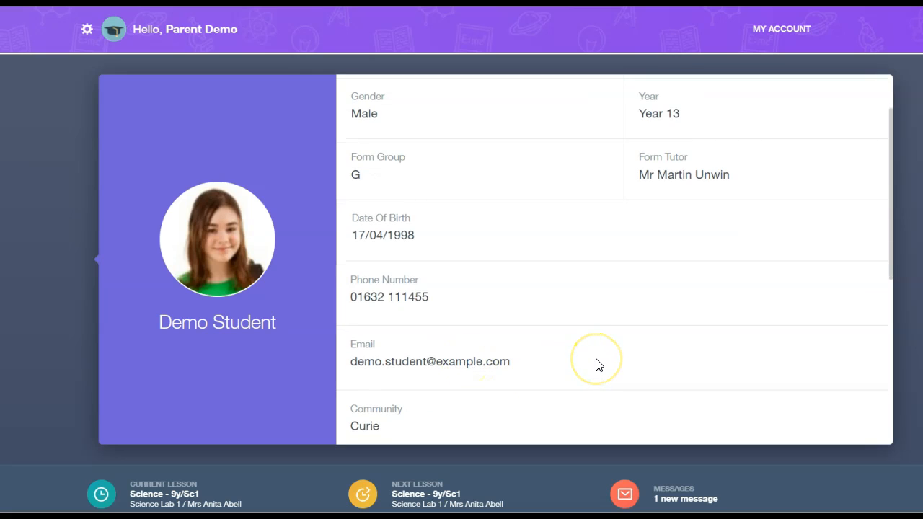
pyautogui.scroll(-3)
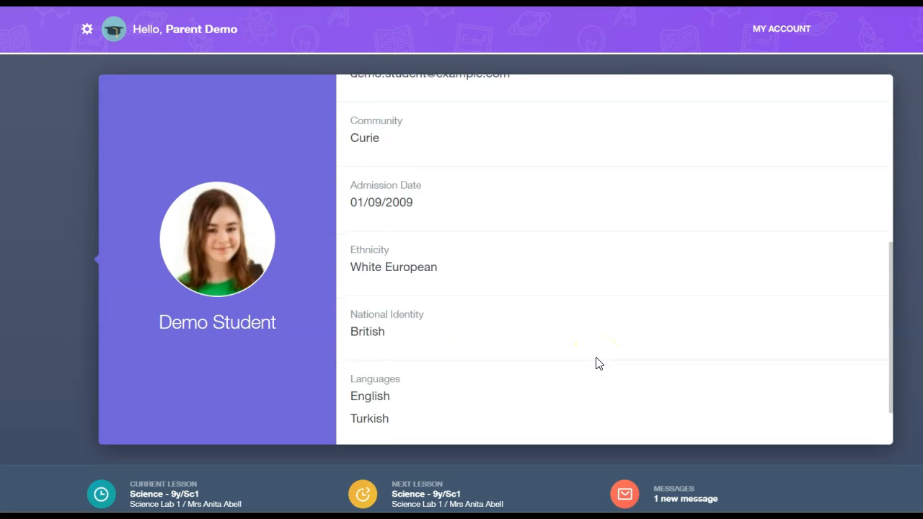
pyautogui.scroll(-3)
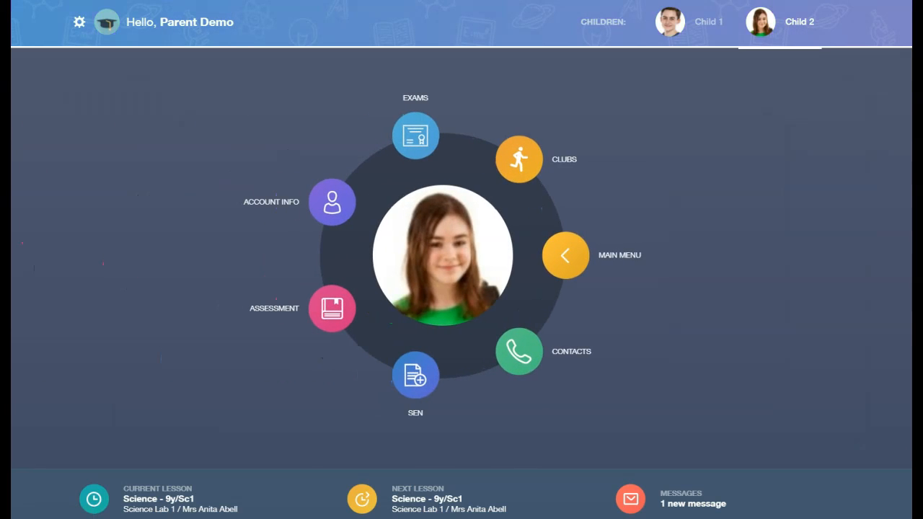
pyautogui.moveTo(566, 258)
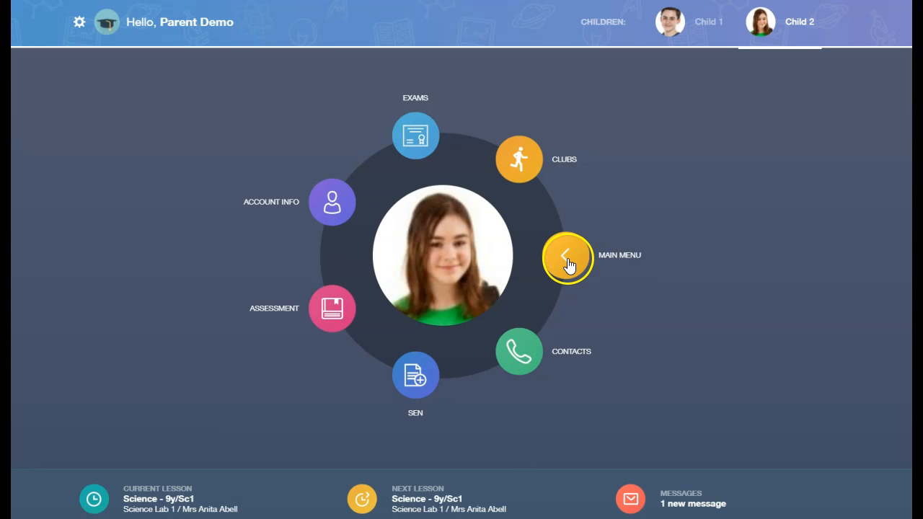
# Choose Main Menu from Child 2's More ring.
pyautogui.click(567, 257)
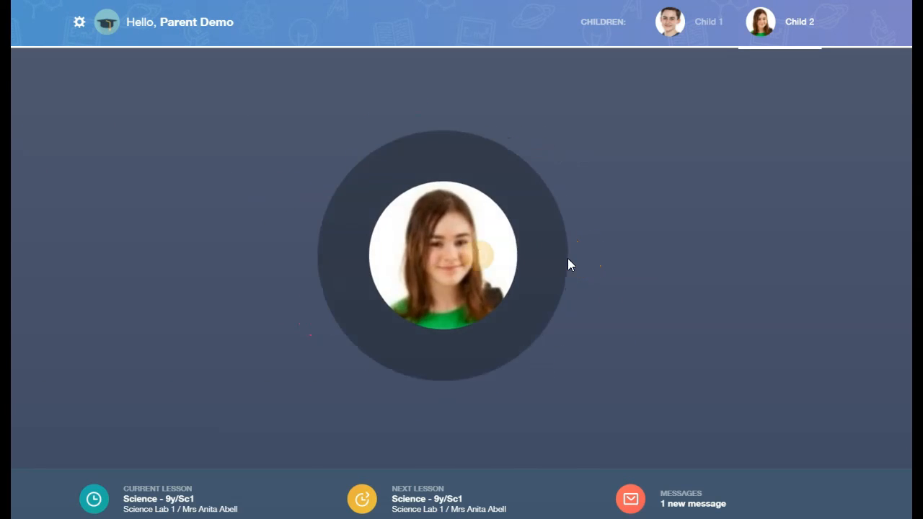